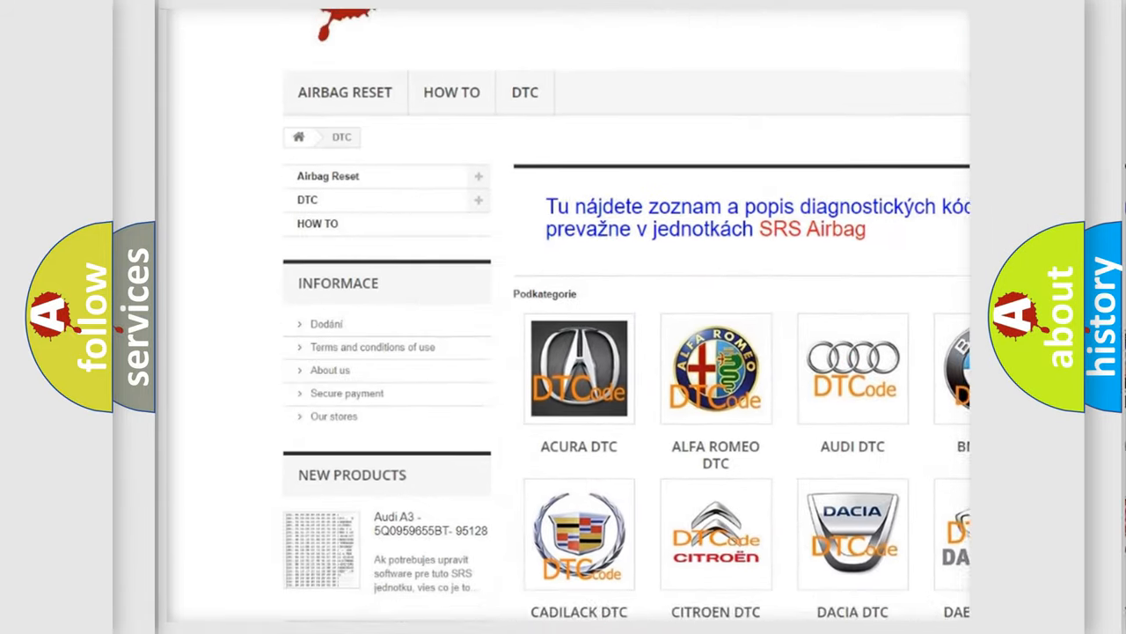
scroll(down, 3)
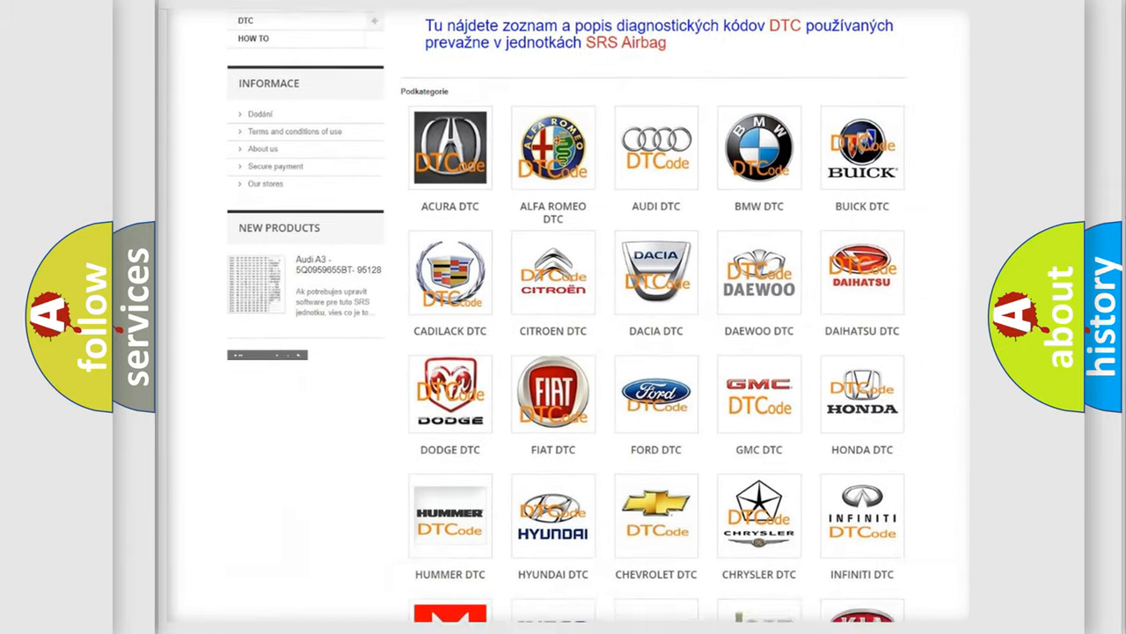
scroll(down, 3)
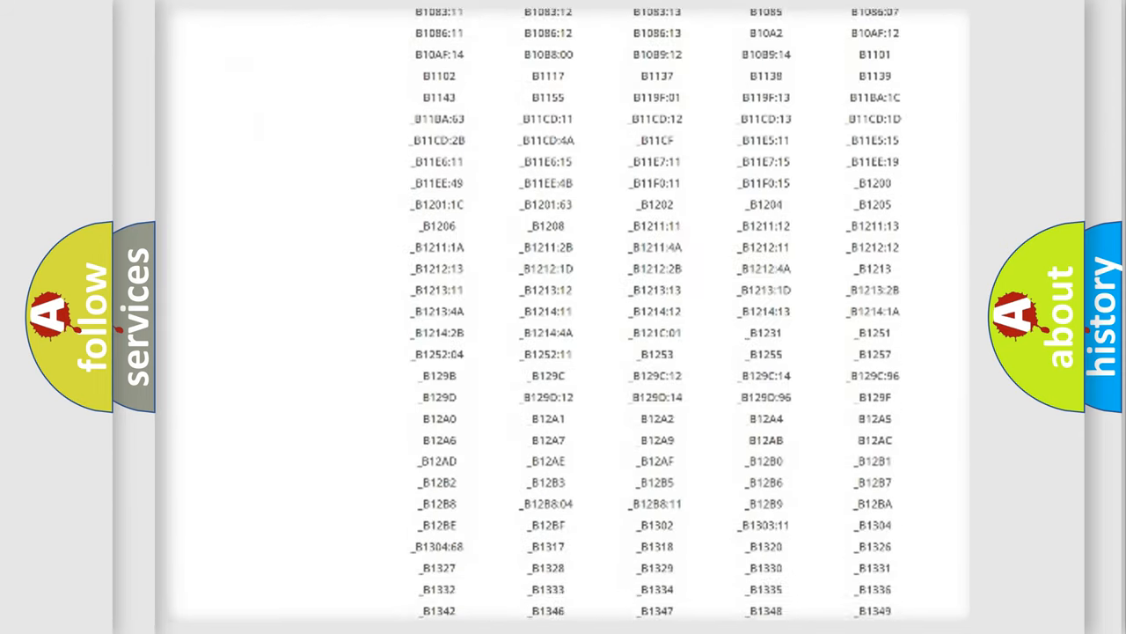
scroll(down, 3)
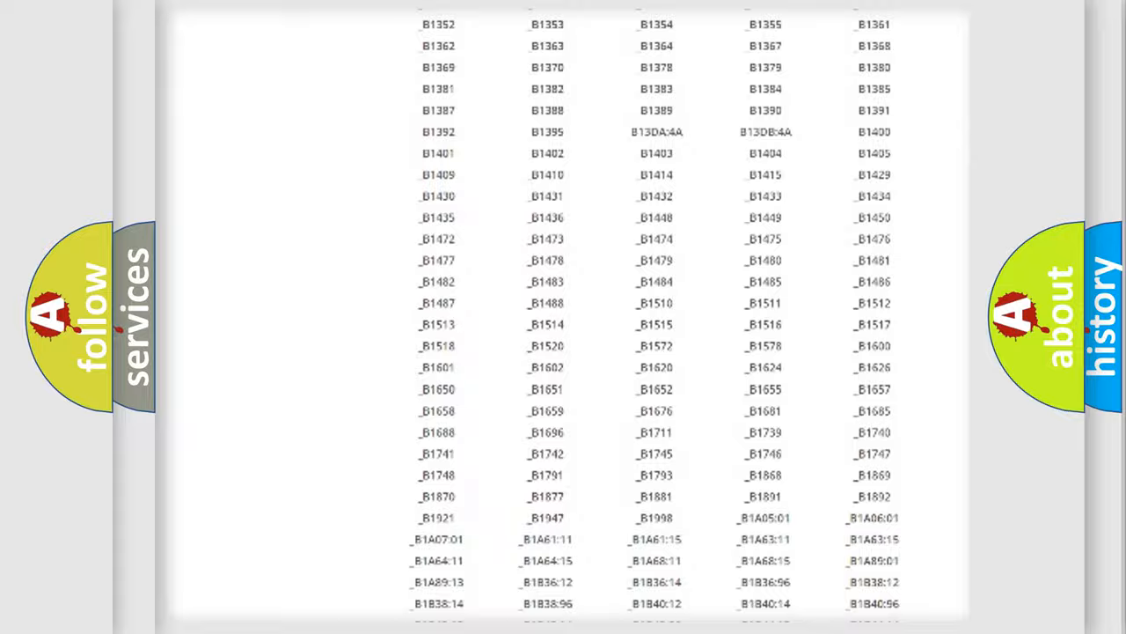